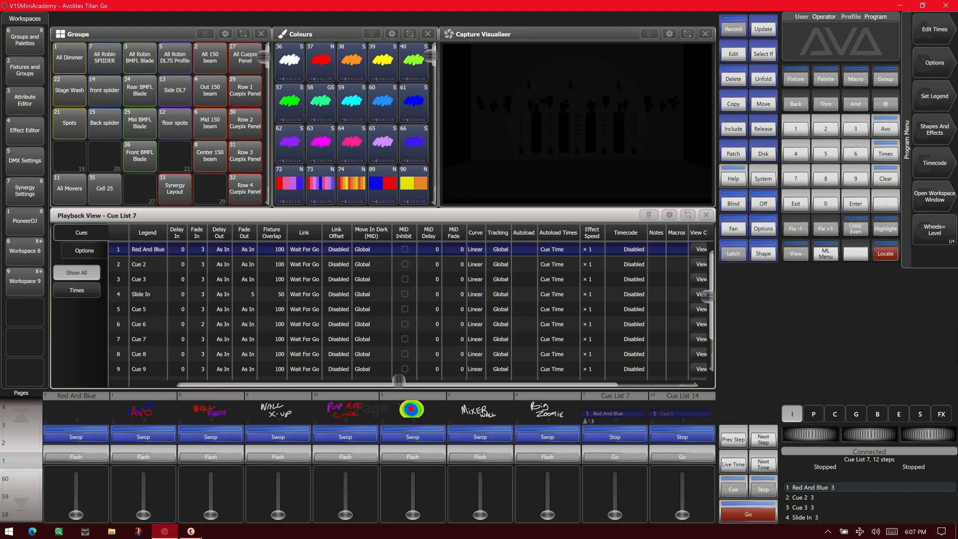
pyautogui.moveTo(706, 309)
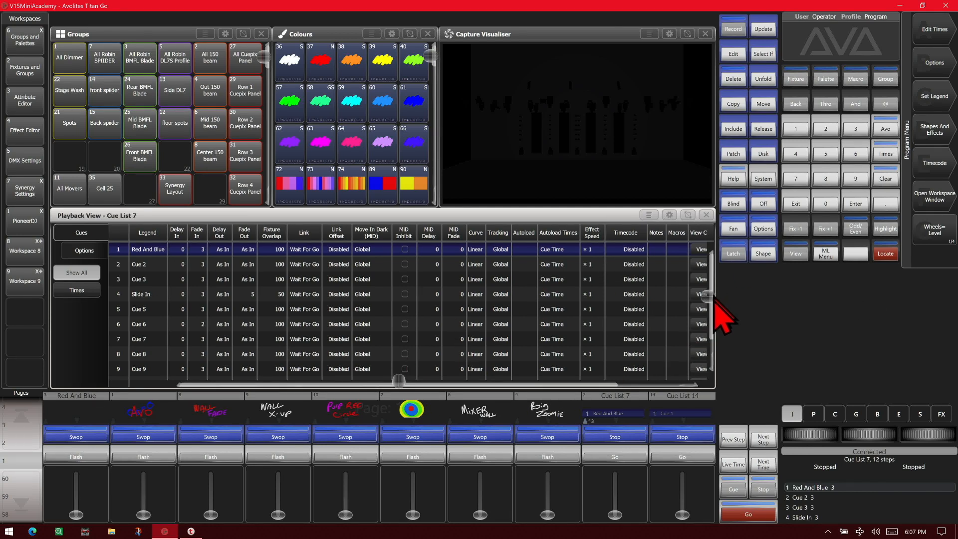
# - Unfold Cue List 7 so each of its cues sits on its own page 1 fader
pyautogui.scroll(-3)
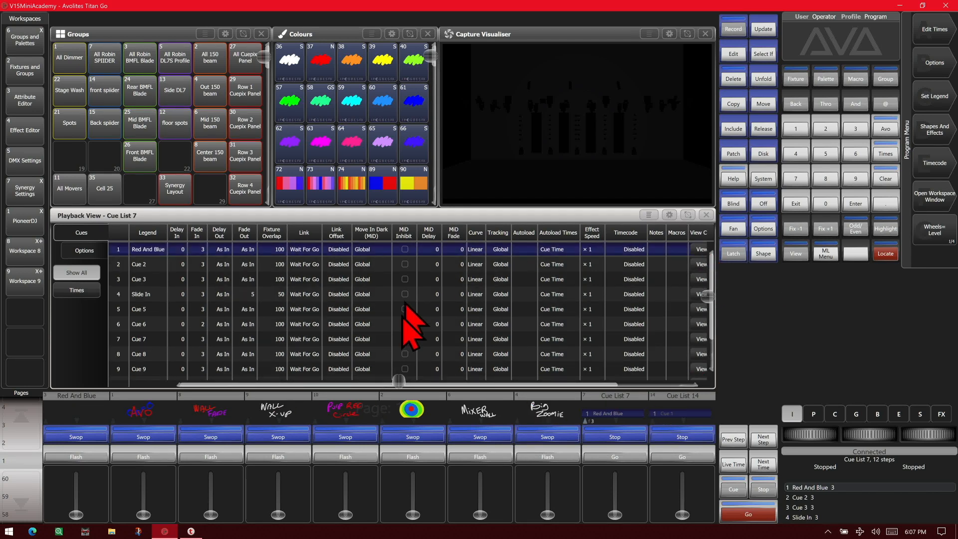
pyautogui.moveTo(771, 100)
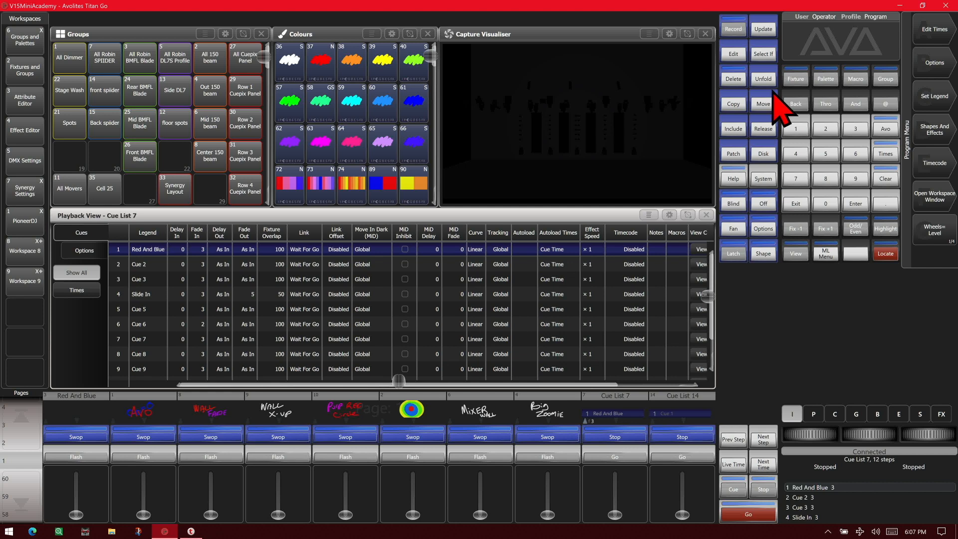
pyautogui.click(762, 79)
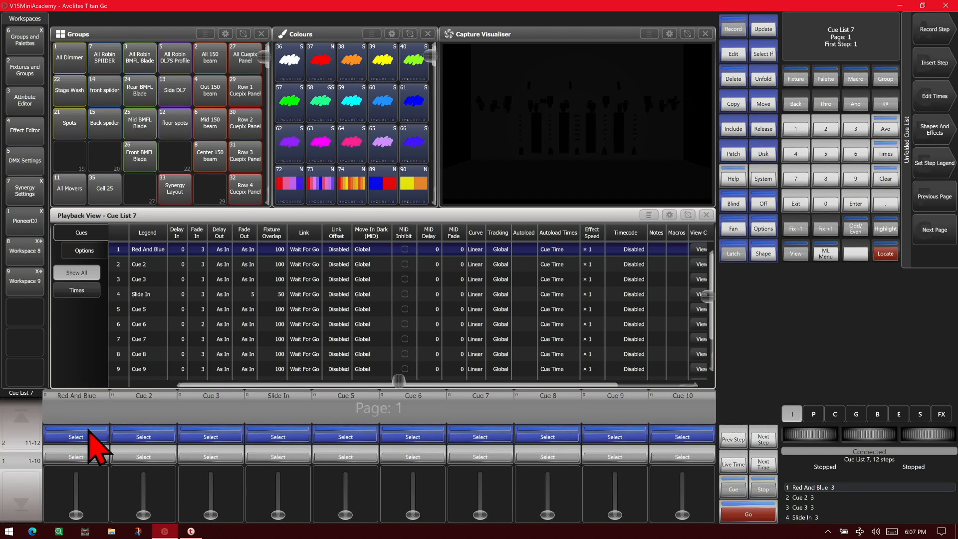
pyautogui.moveTo(658, 441)
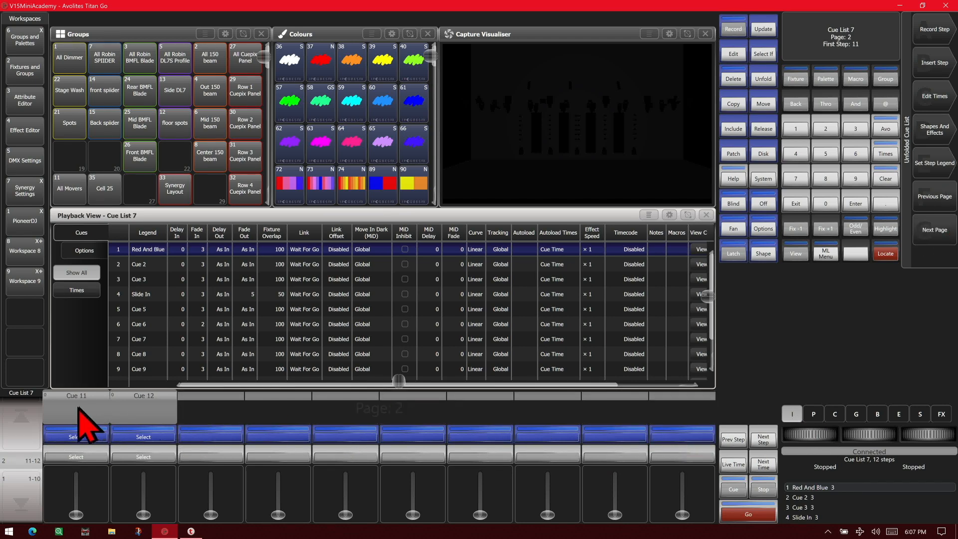
pyautogui.moveTo(871, 222)
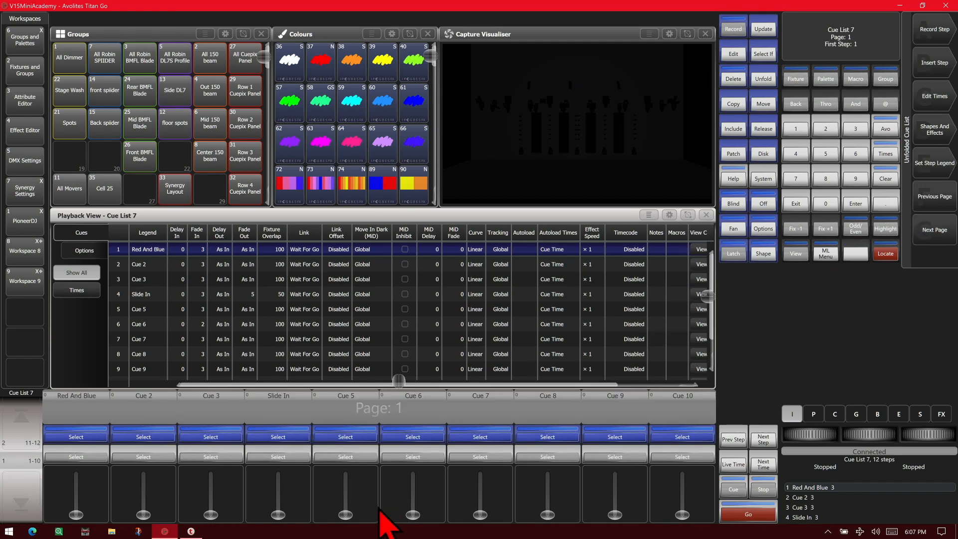
pyautogui.moveTo(406, 528)
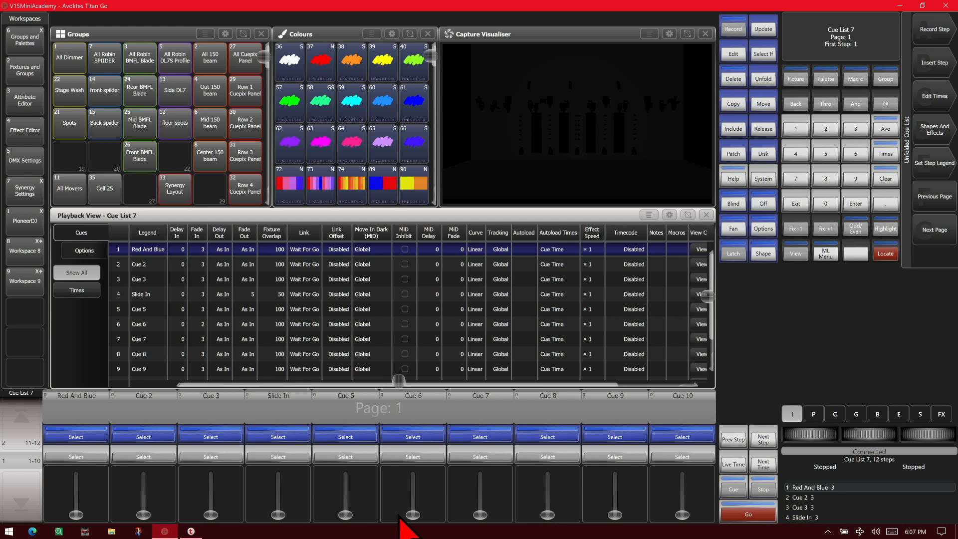
pyautogui.moveTo(278, 268)
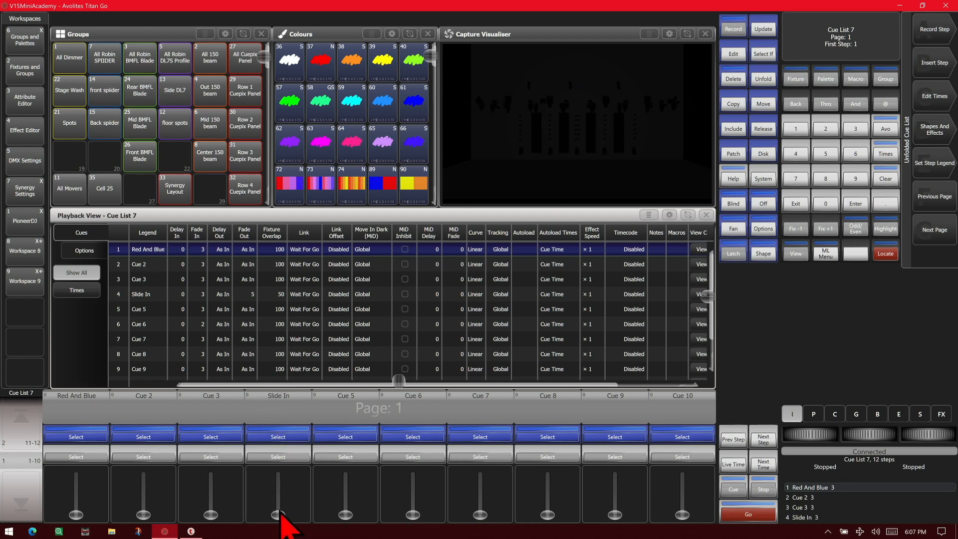
# - Raise the Slide In fader and turn the All Robin BMFL Blade group yellow with palette 39
pyautogui.click(278, 437)
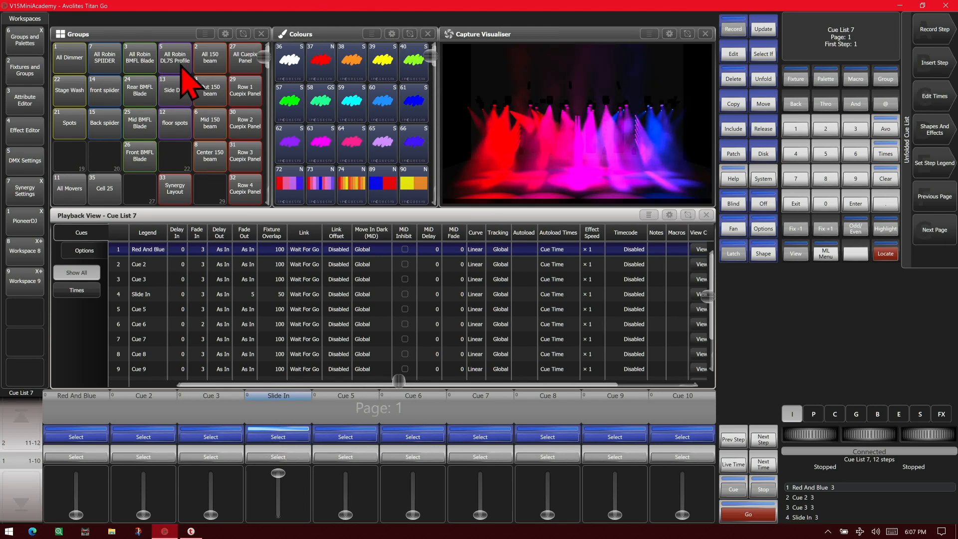
pyautogui.click(139, 57)
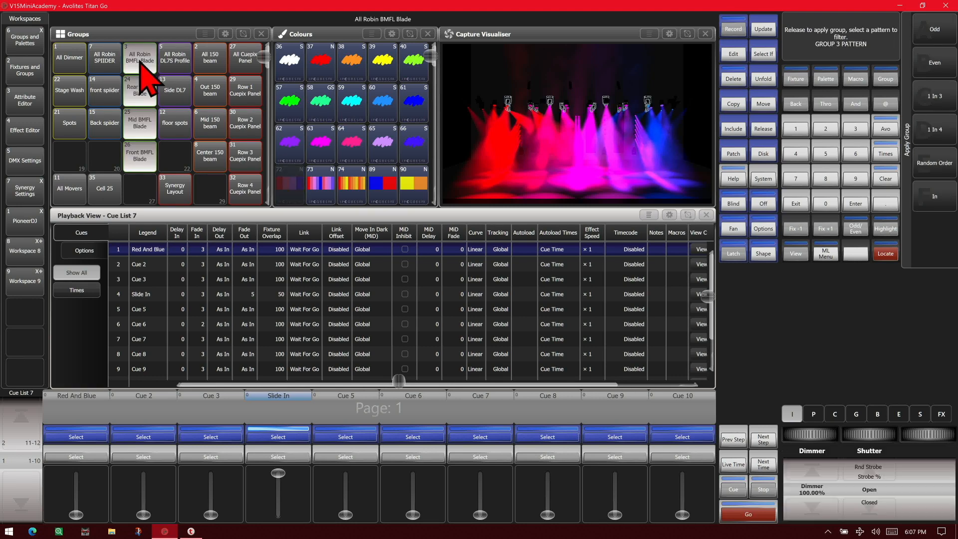
pyautogui.click(382, 60)
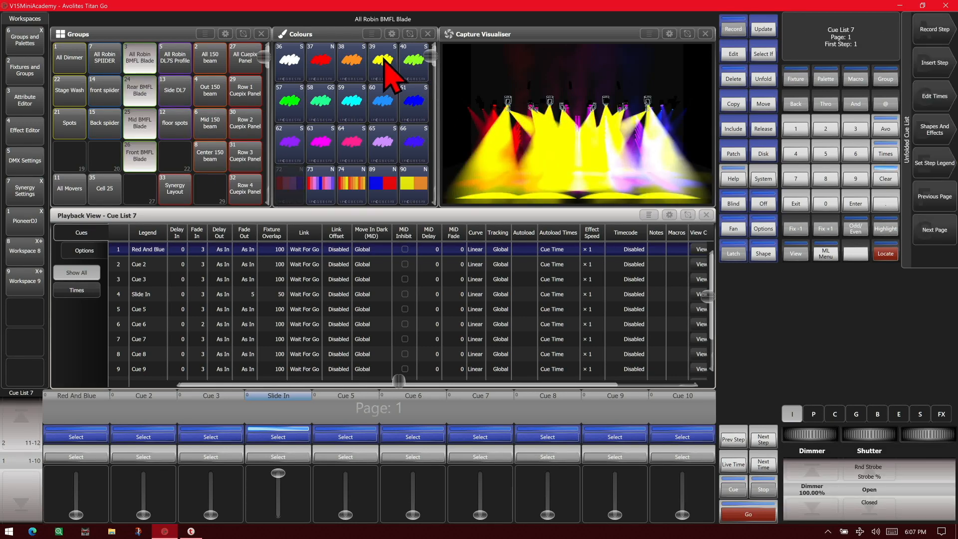
pyautogui.click(381, 62)
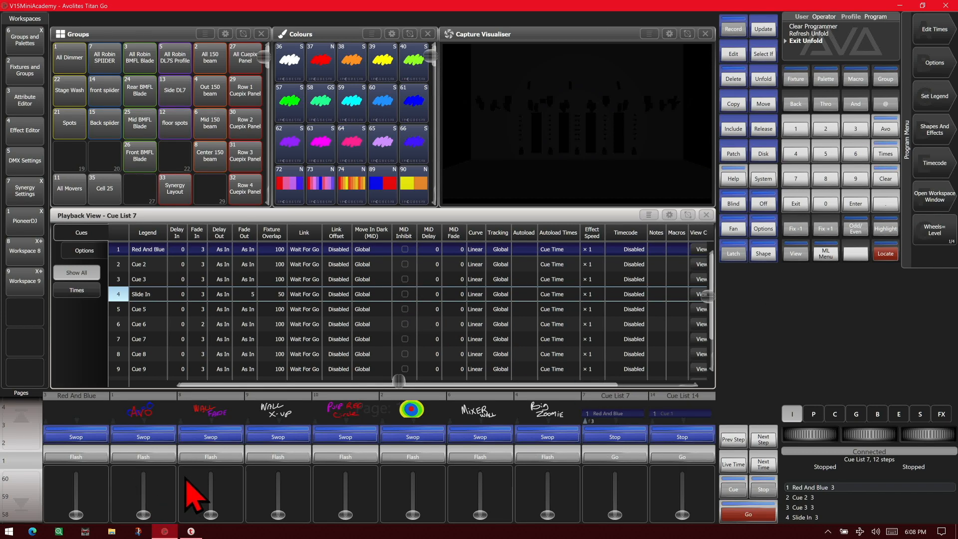
# - Play Cue List 7 and colour the Robin SPIIDER fixtures with palette 90
pyautogui.click(748, 514)
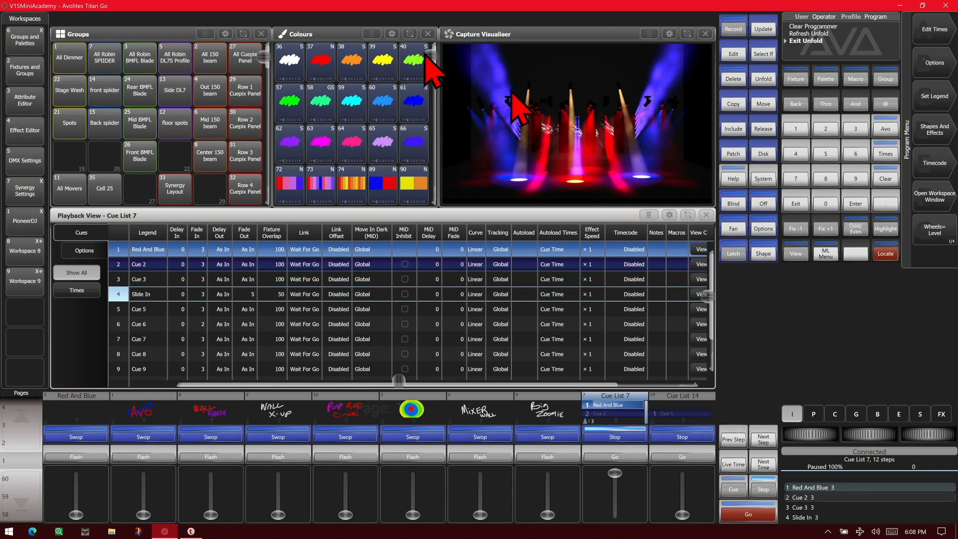
pyautogui.click(103, 58)
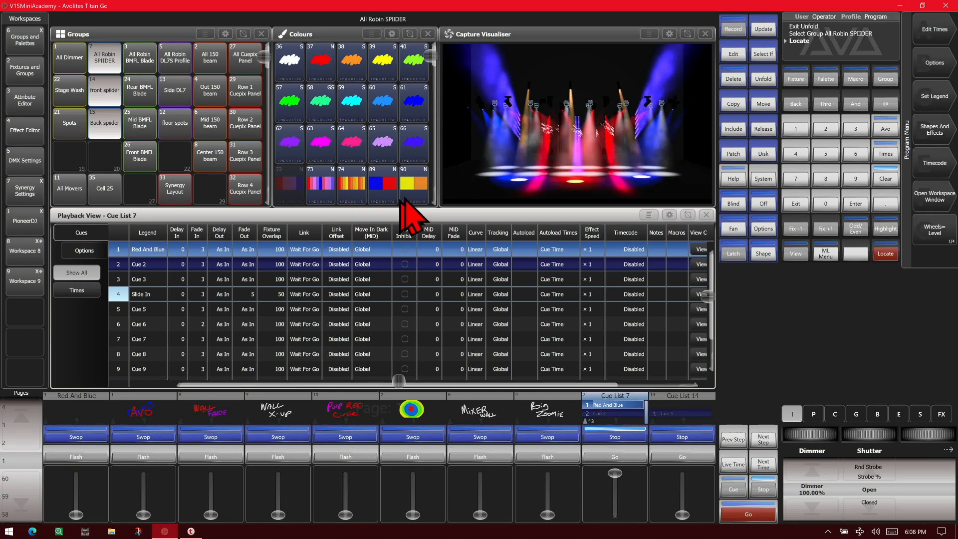
pyautogui.click(413, 187)
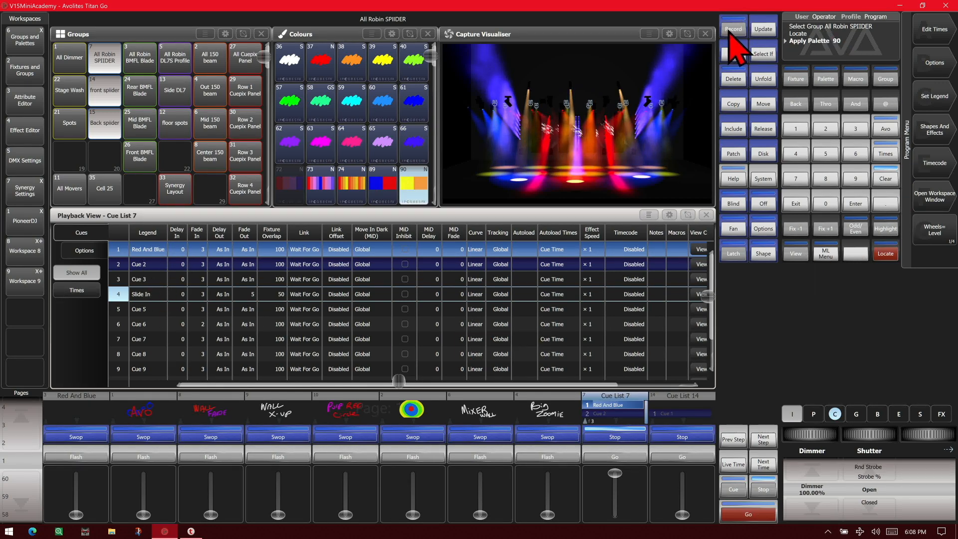
# - Merge the current look into cue 5 of Cue List 7
pyautogui.click(732, 28)
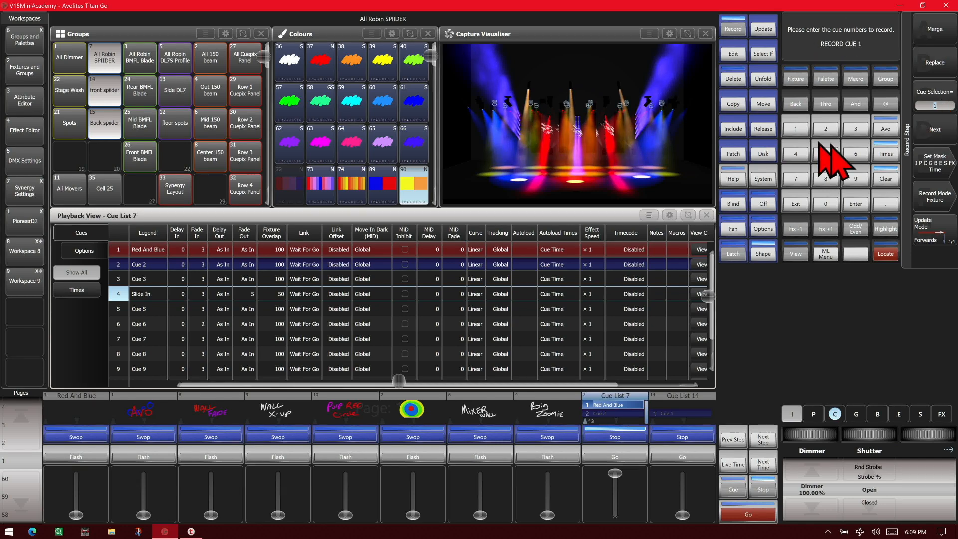
pyautogui.click(825, 153)
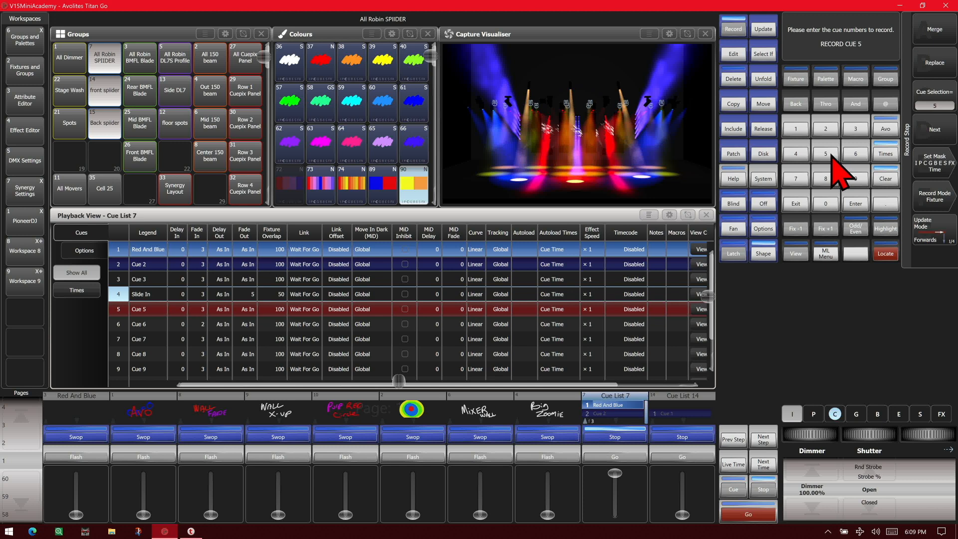
pyautogui.moveTo(181, 337)
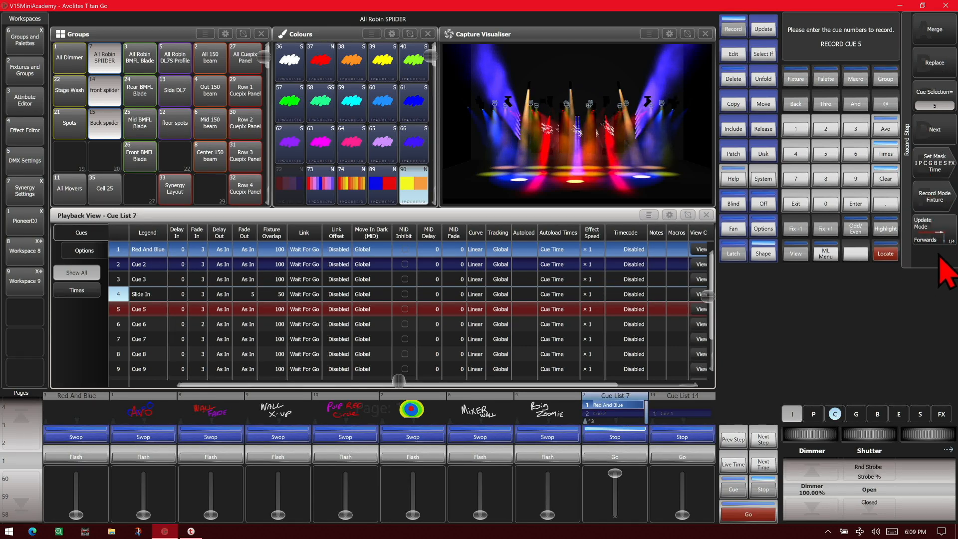
pyautogui.click(934, 230)
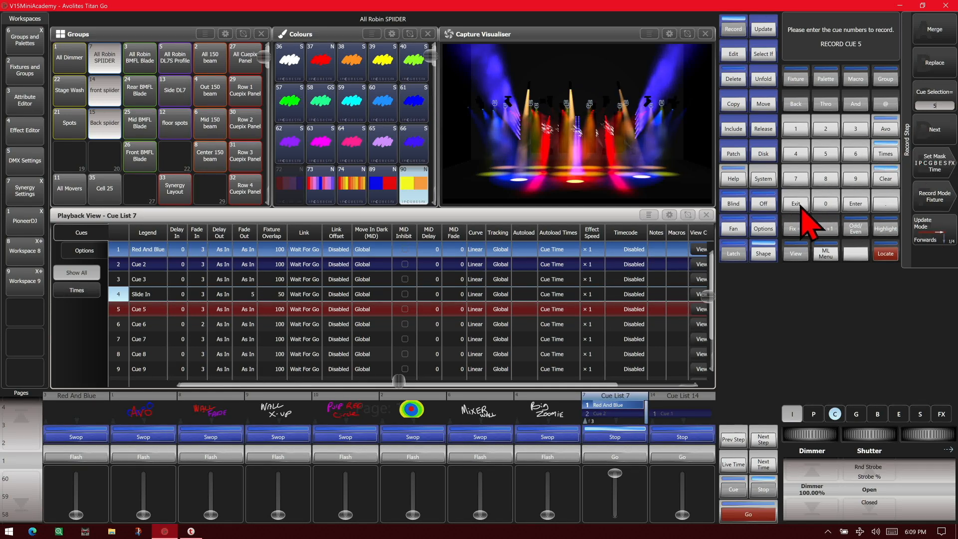
pyautogui.click(795, 203)
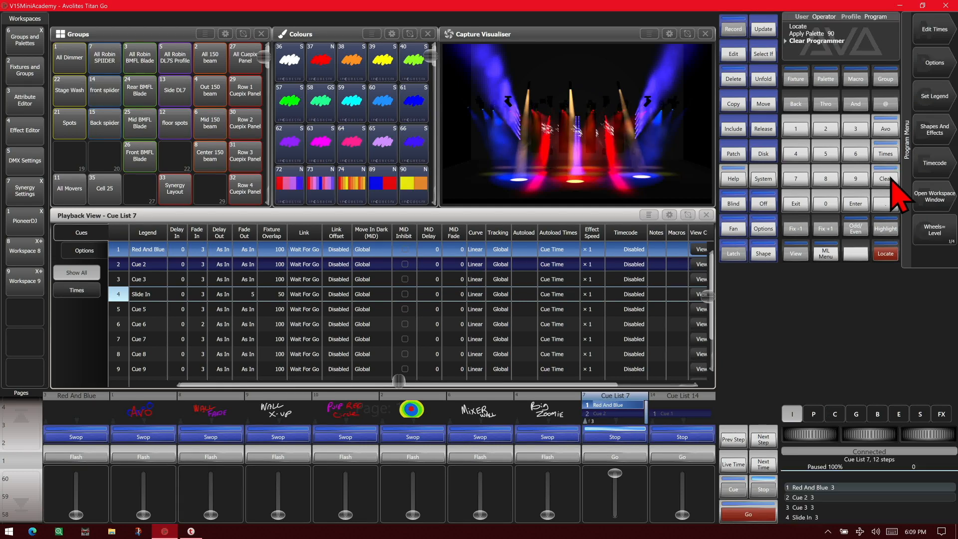
# - Clear the programmer, give the BMFL Blades palette 73 and Look 2, and start recording
pyautogui.click(748, 514)
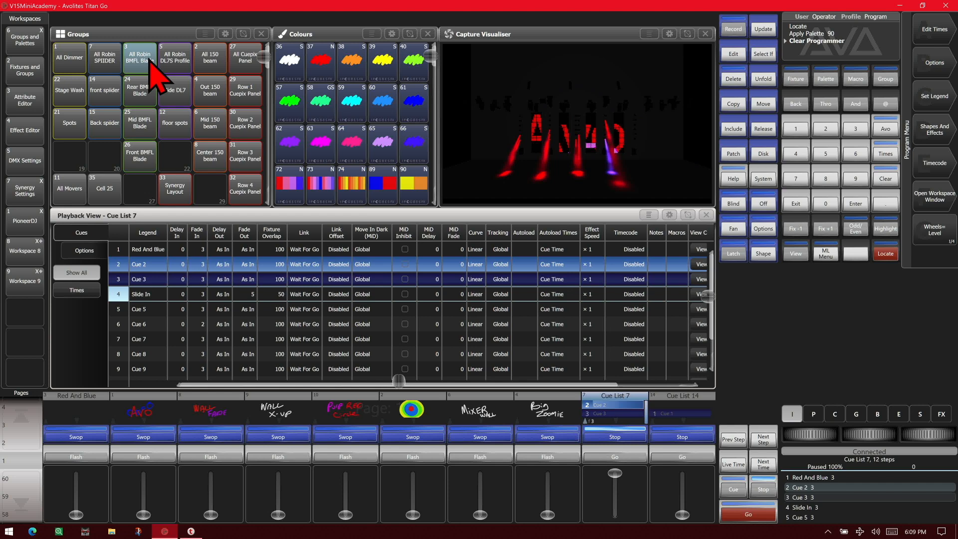
pyautogui.click(885, 254)
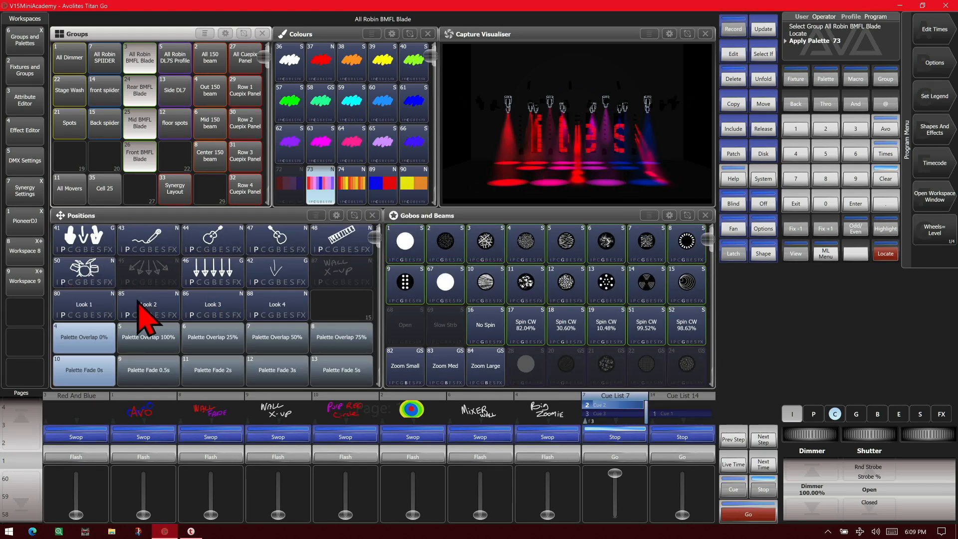
pyautogui.click(148, 304)
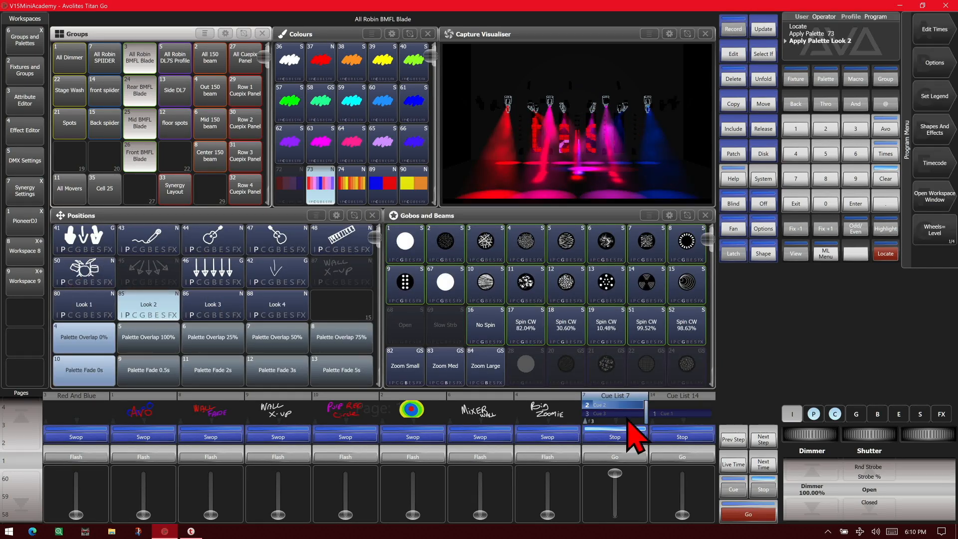
pyautogui.click(733, 28)
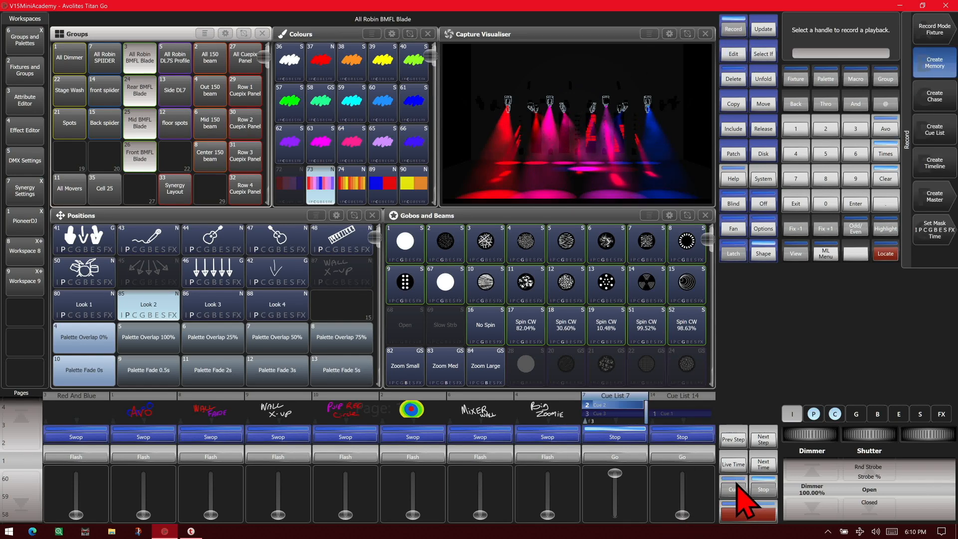
# - Record the BMFL Blade look into cue 2 of the connected Cue List 7
pyautogui.click(732, 489)
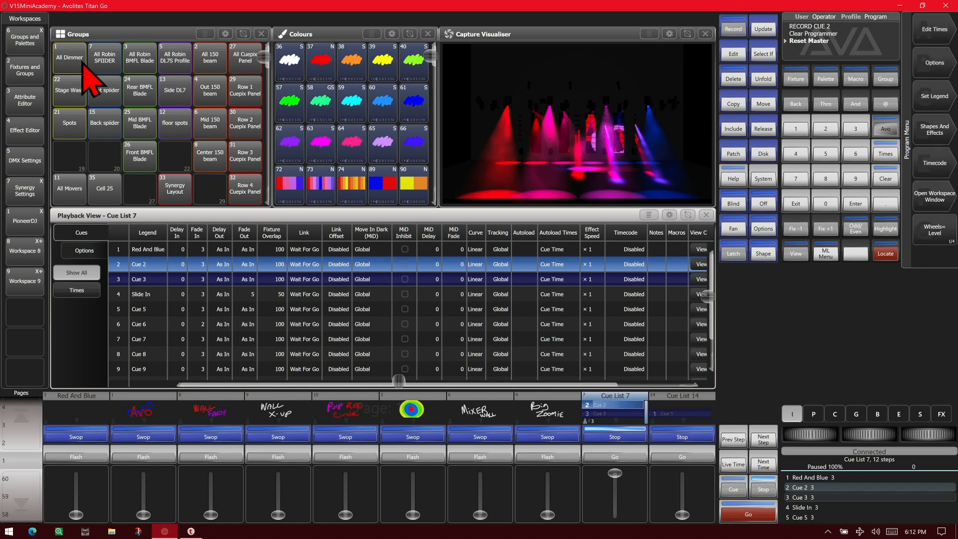
# - Set the All Dimmer group to 100% and record it as new cue 13
pyautogui.click(69, 58)
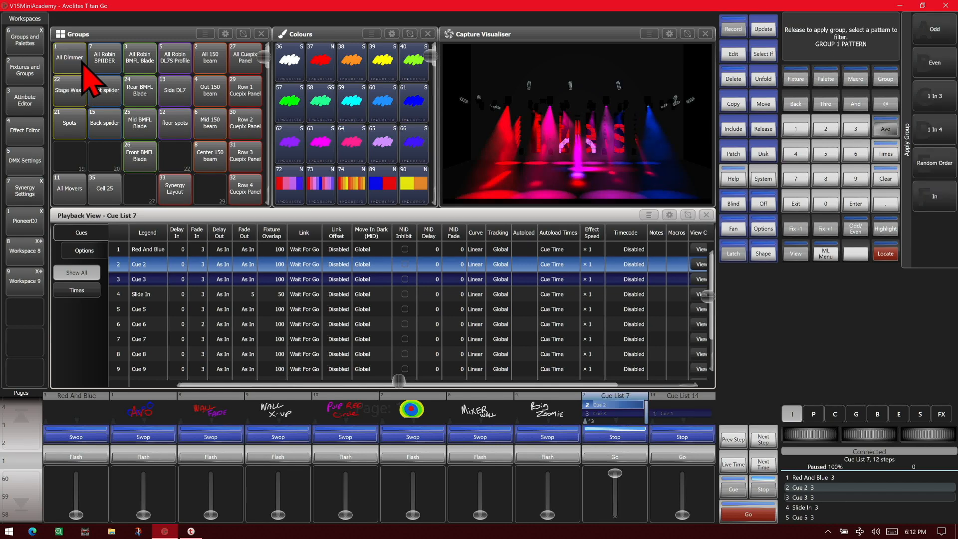
pyautogui.click(69, 57)
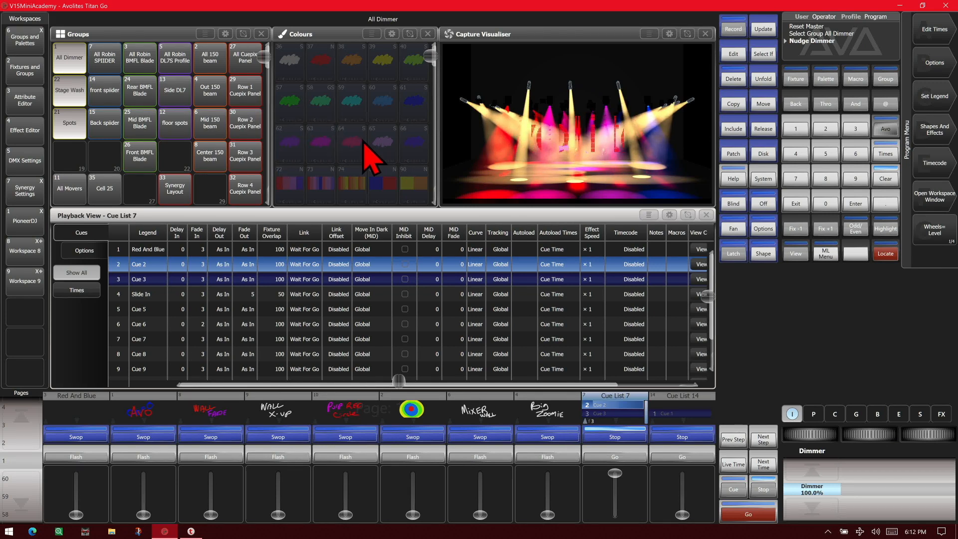
pyautogui.click(733, 28)
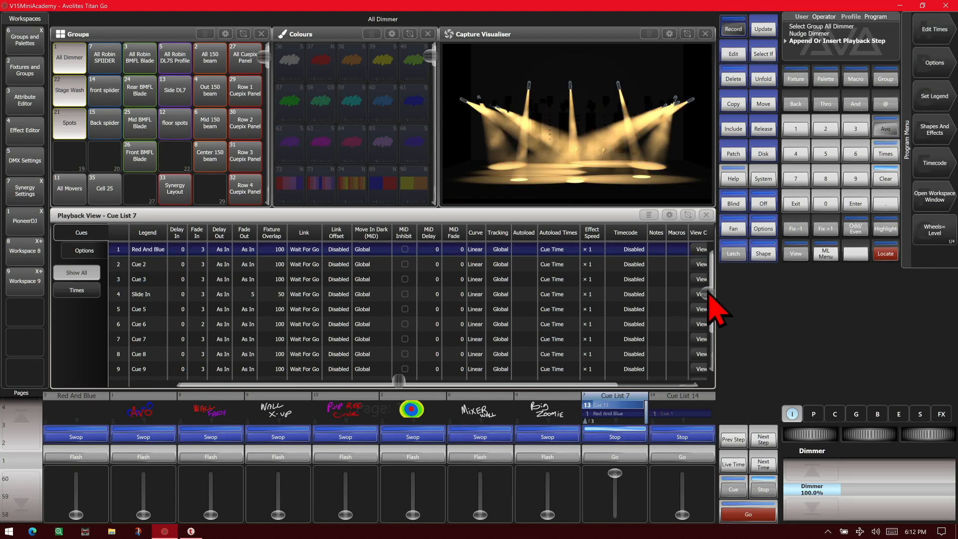
pyautogui.scroll(-3)
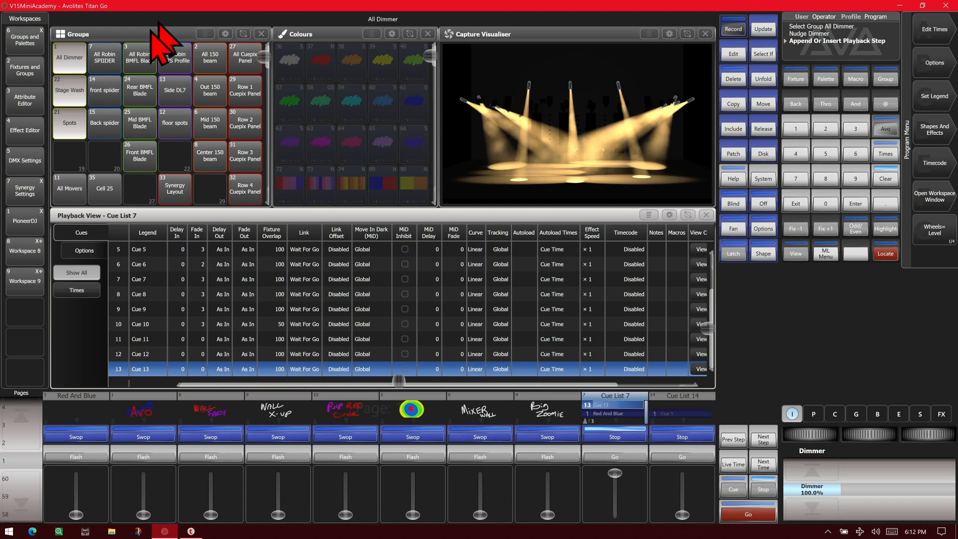
# - Locate the SPIIDER and BMFL Blade groups, apply Red and Look 2, and start recording
pyautogui.click(104, 58)
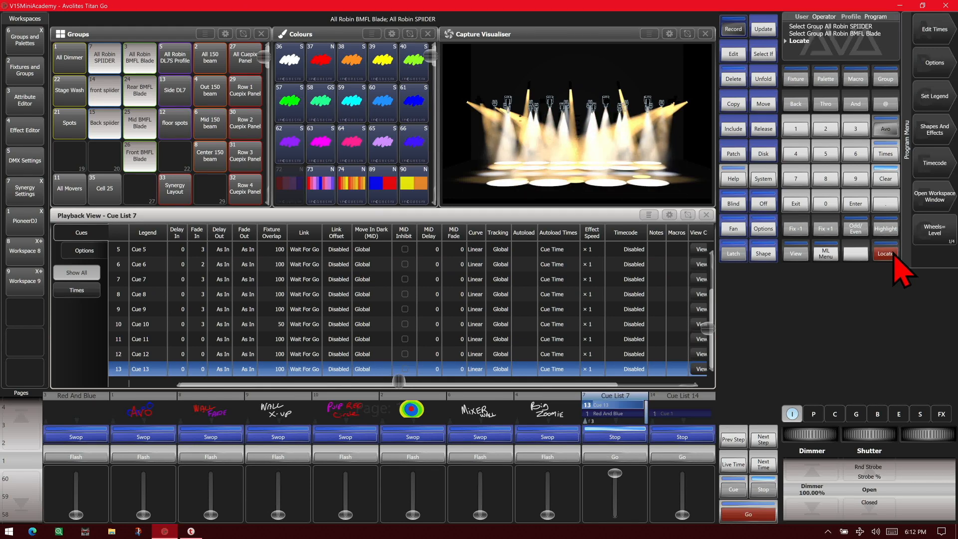
pyautogui.click(320, 60)
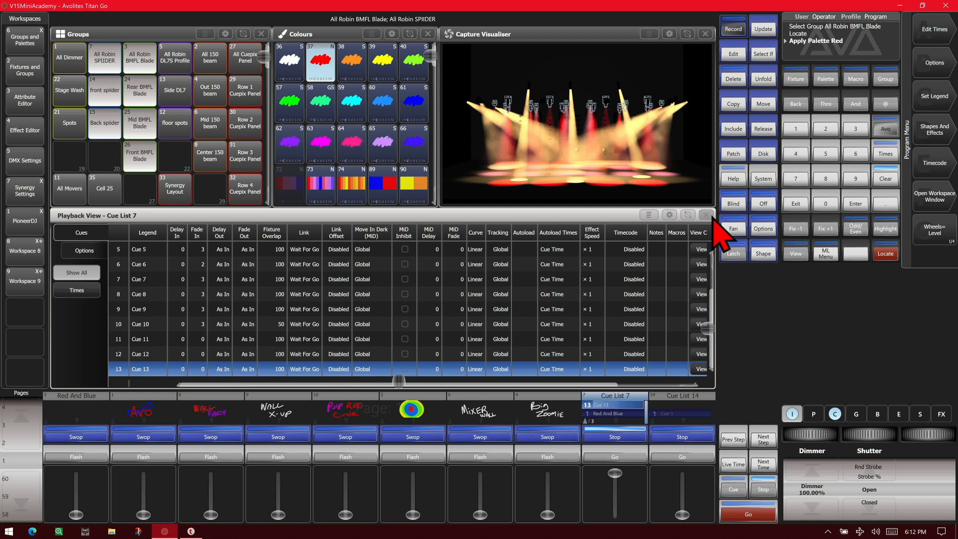
pyautogui.click(147, 304)
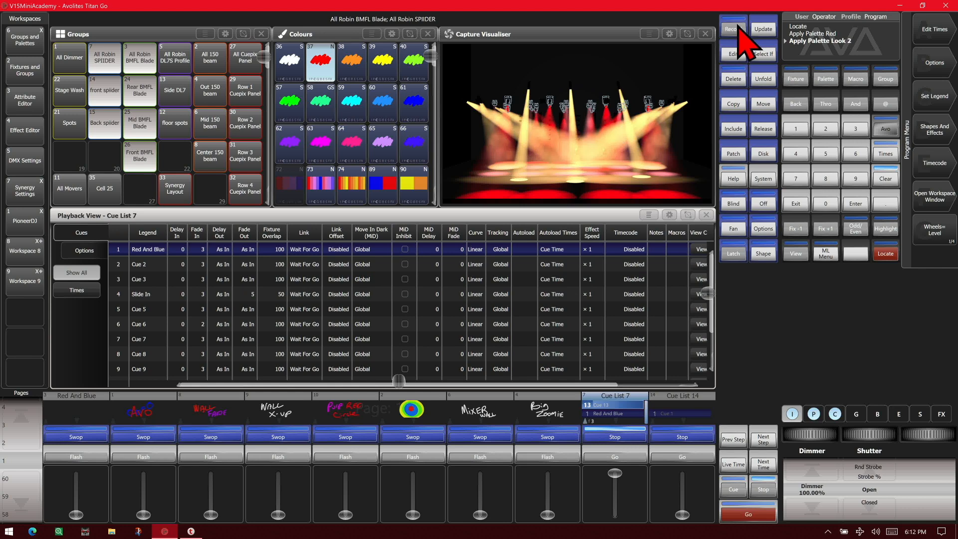
pyautogui.click(733, 29)
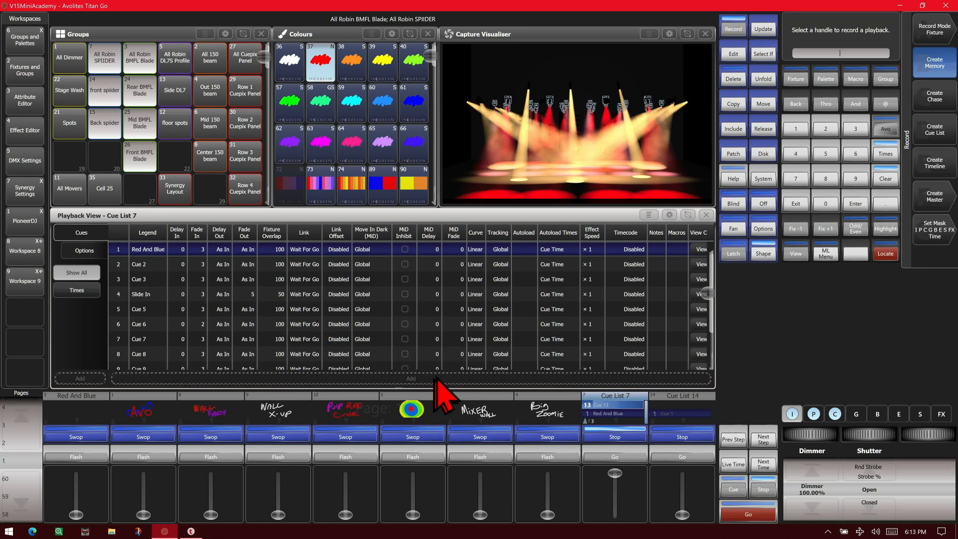